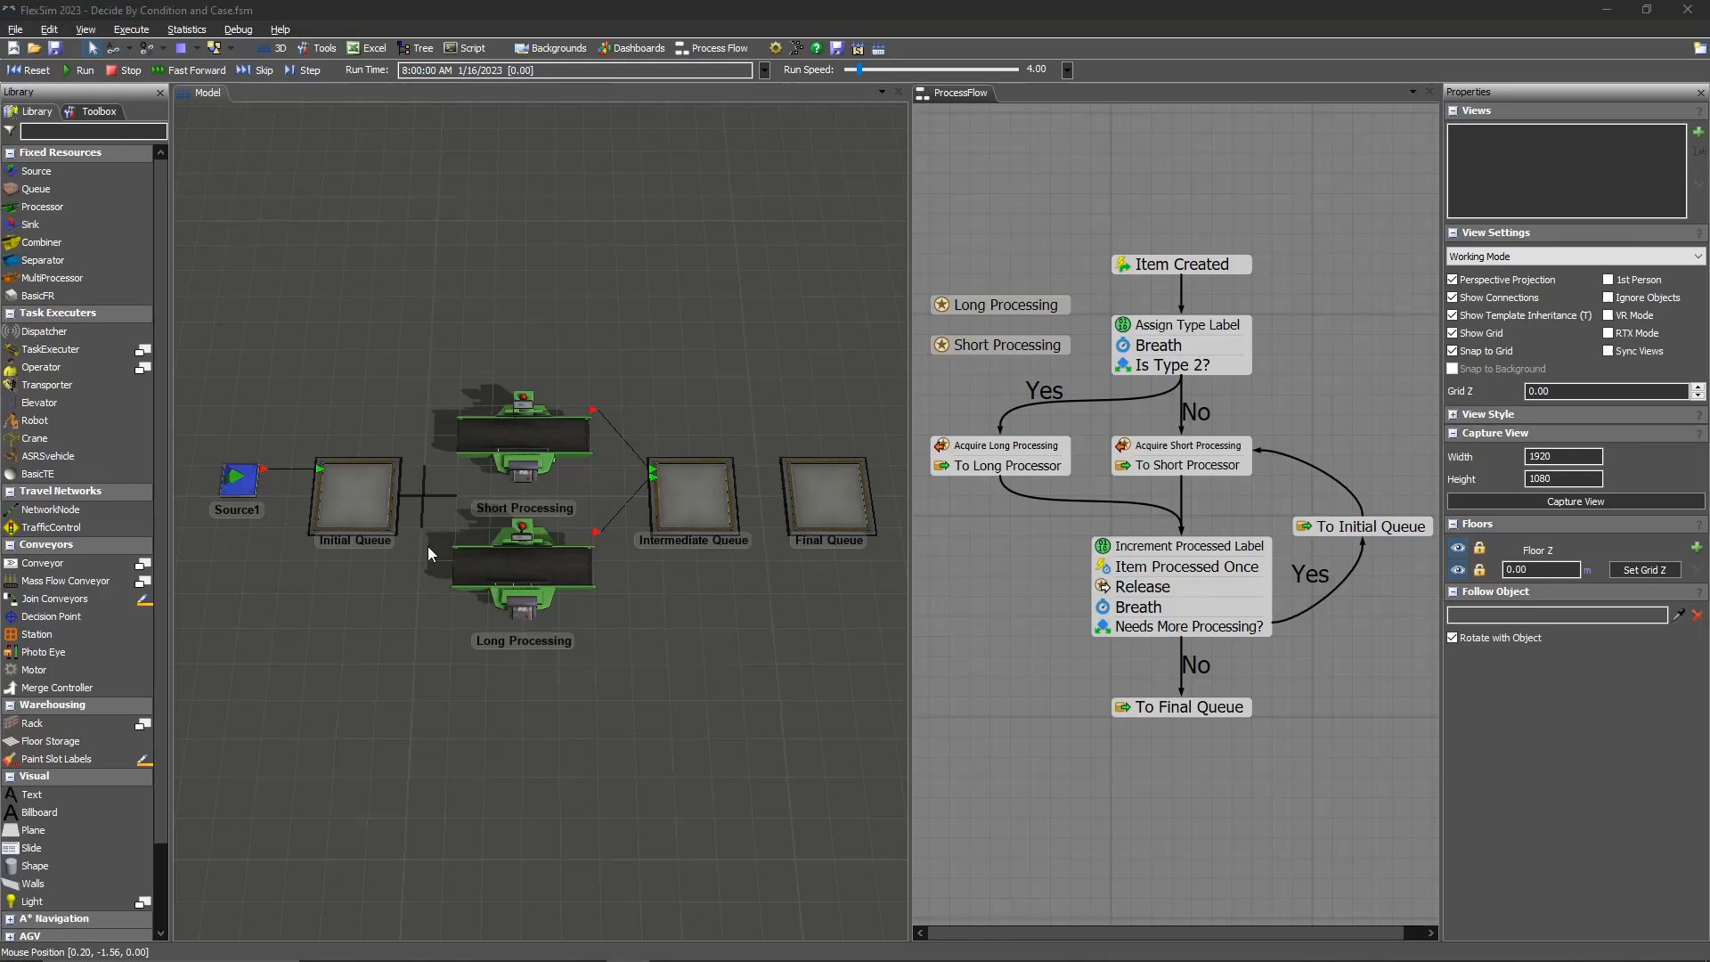
mouse_move(421, 394)
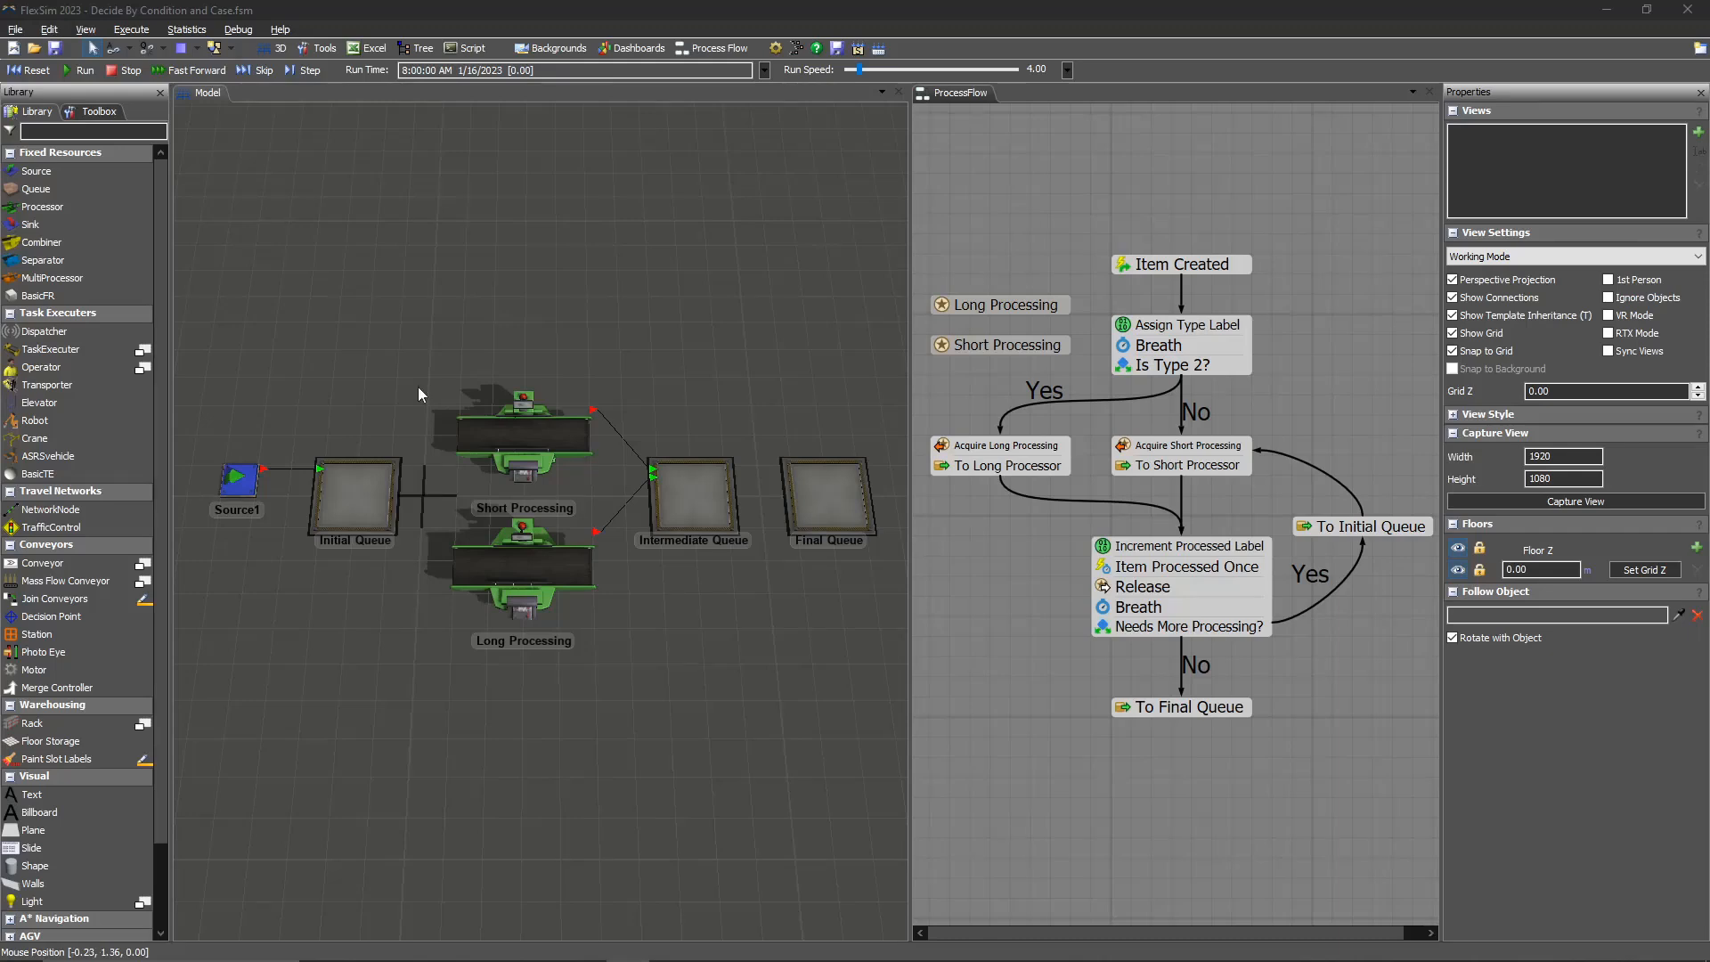
mouse_move(189, 437)
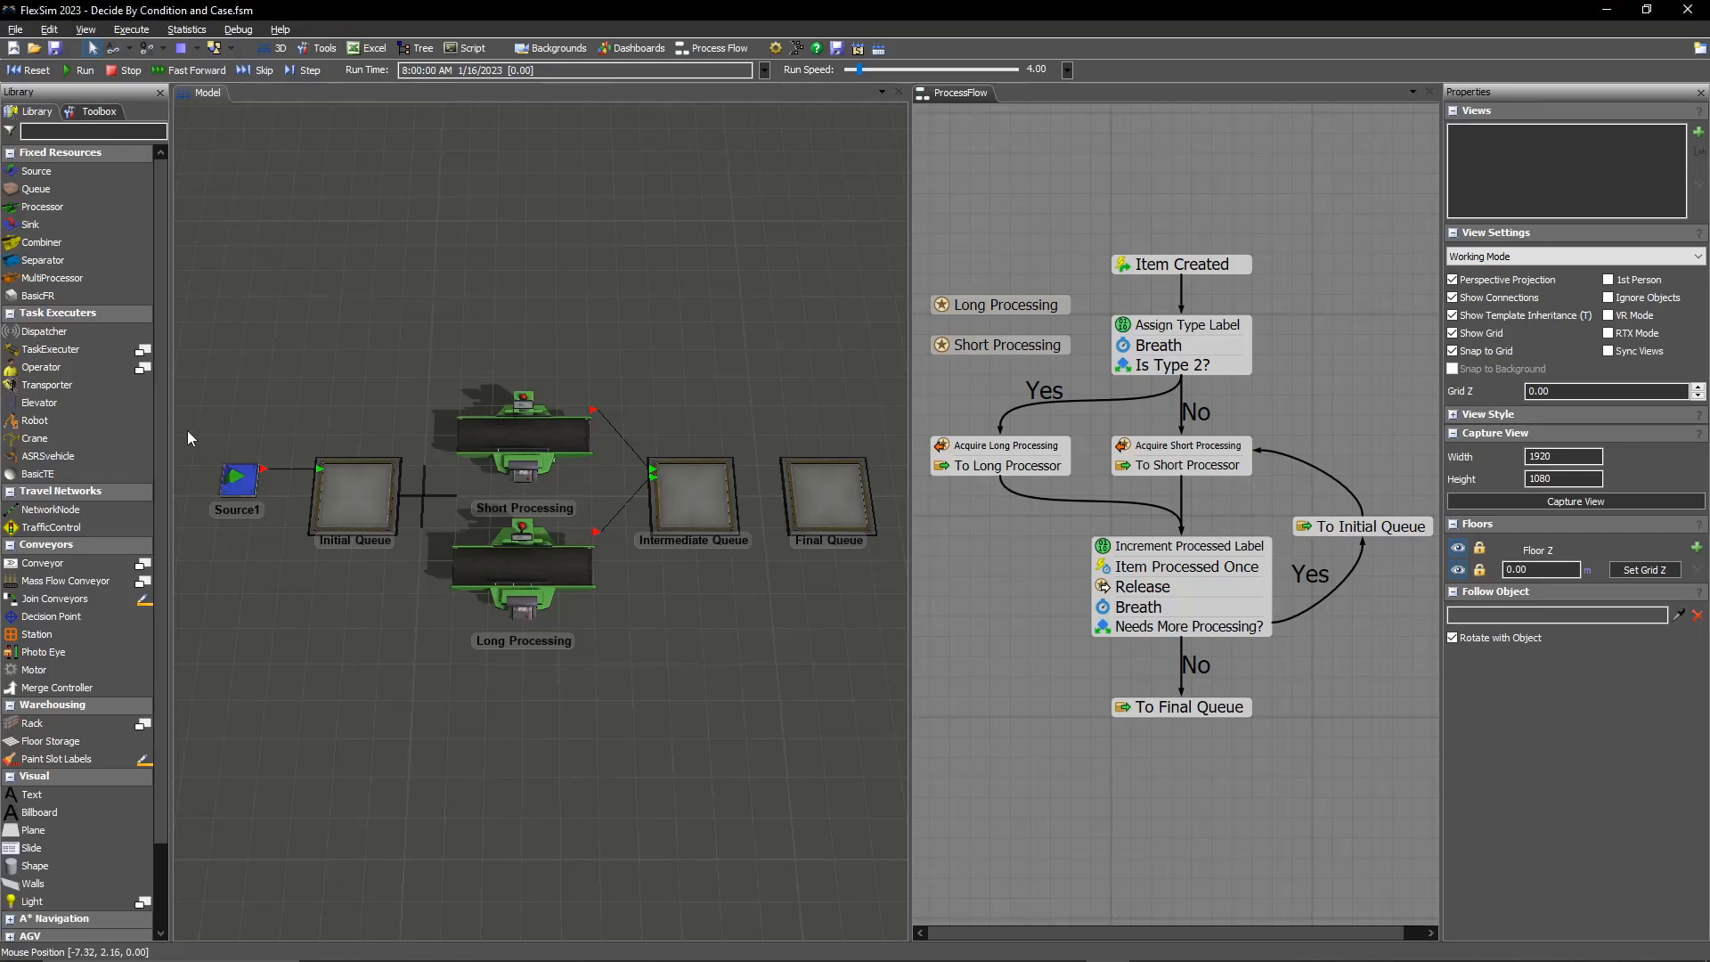
mouse_move(355, 562)
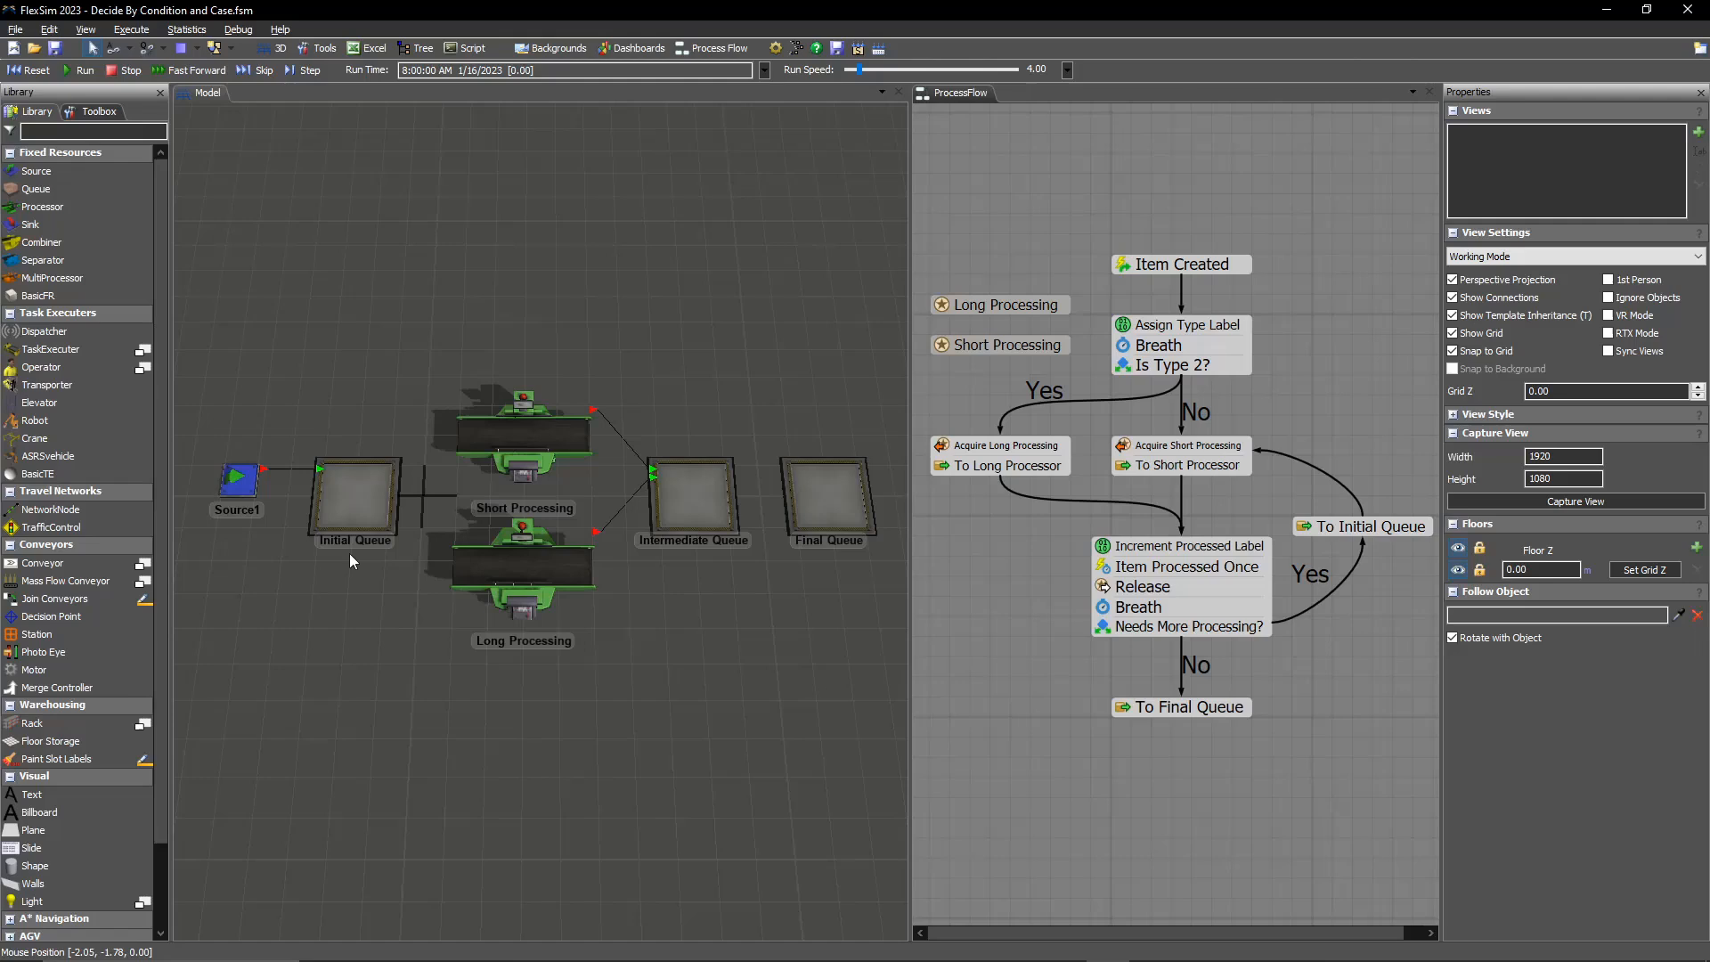
mouse_move(533, 519)
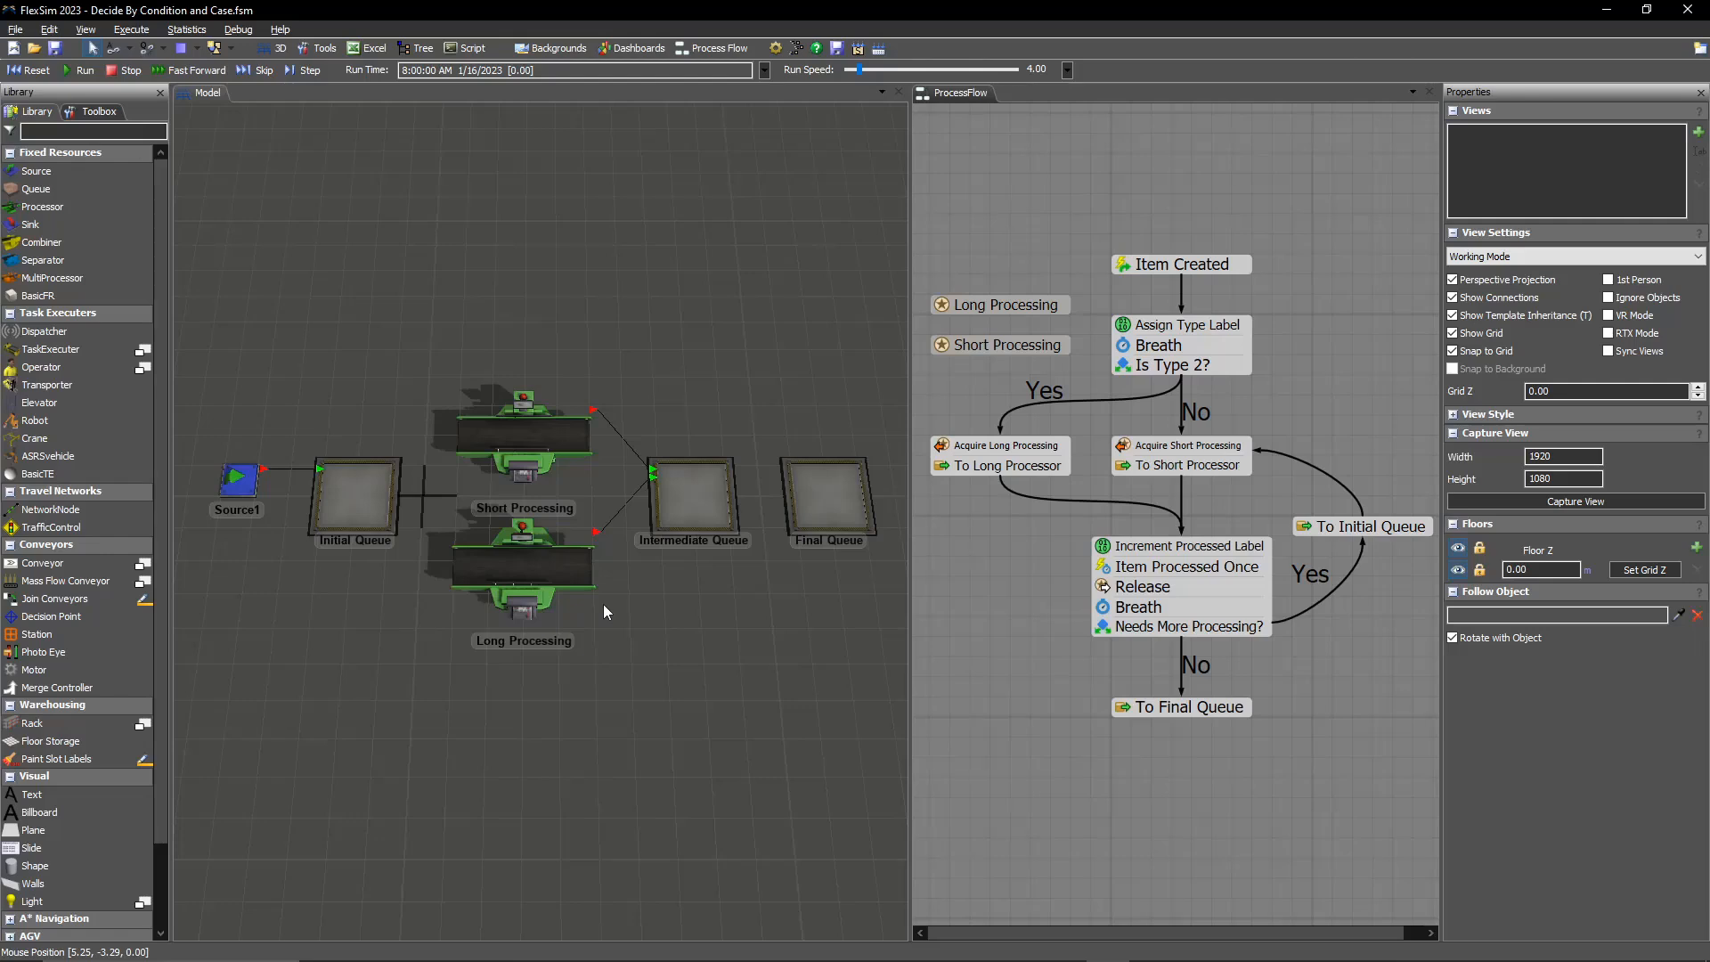
mouse_move(607, 609)
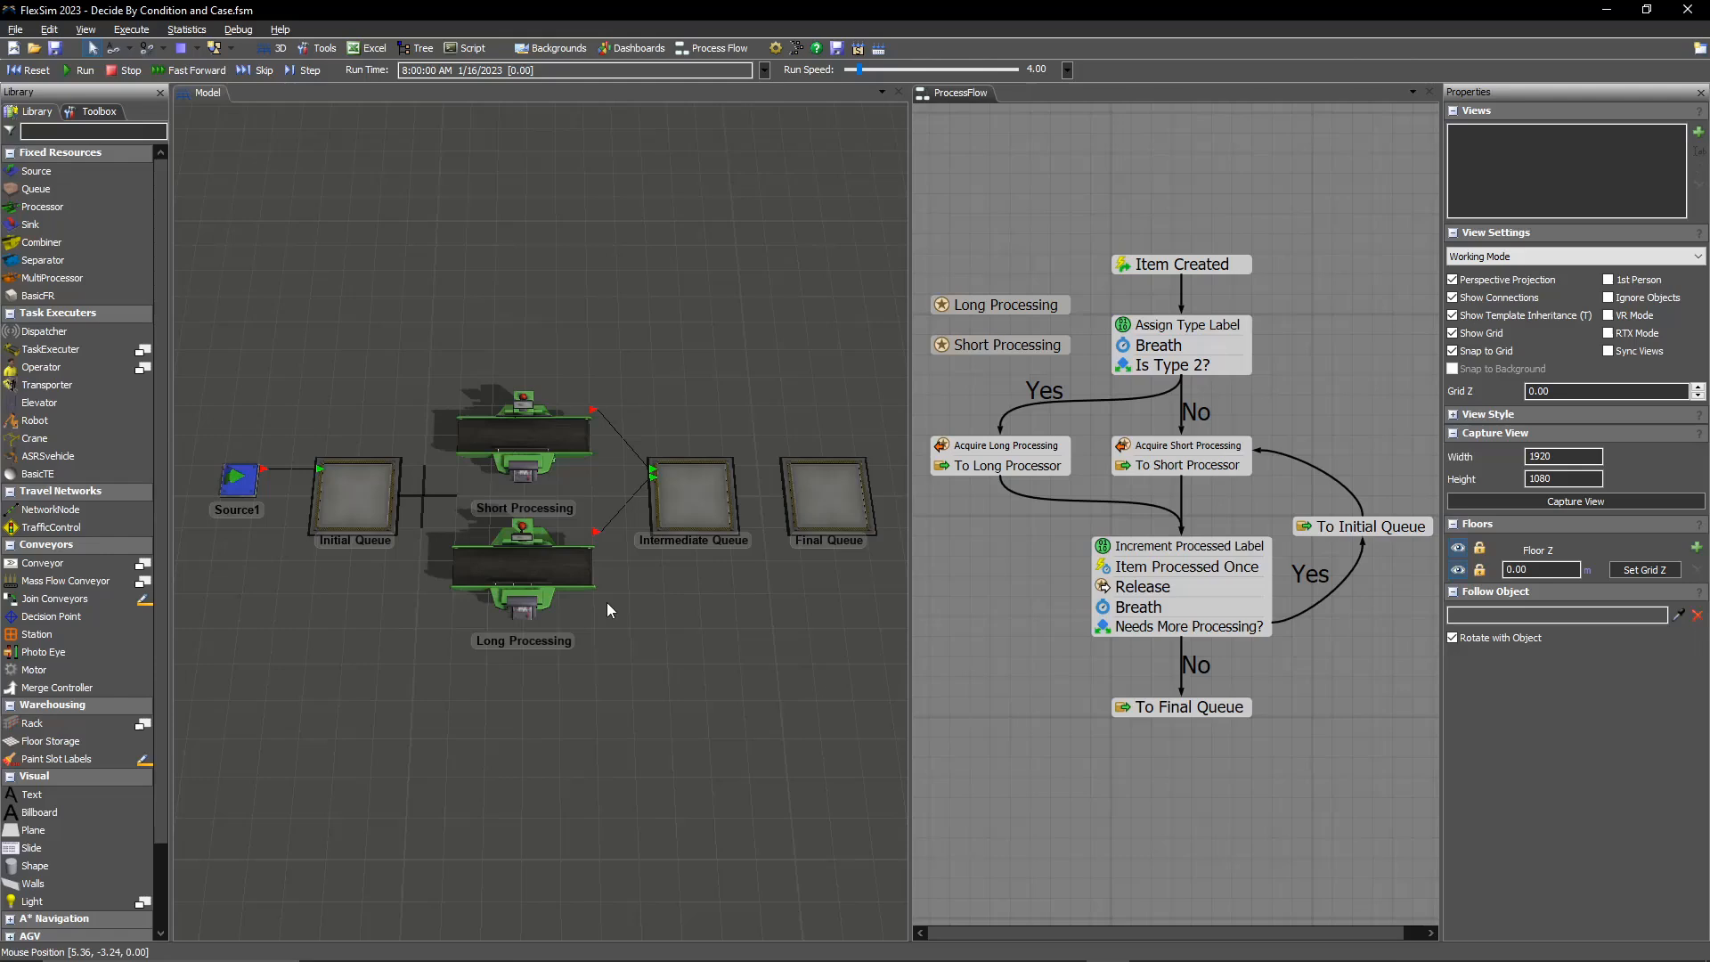
mouse_move(639, 617)
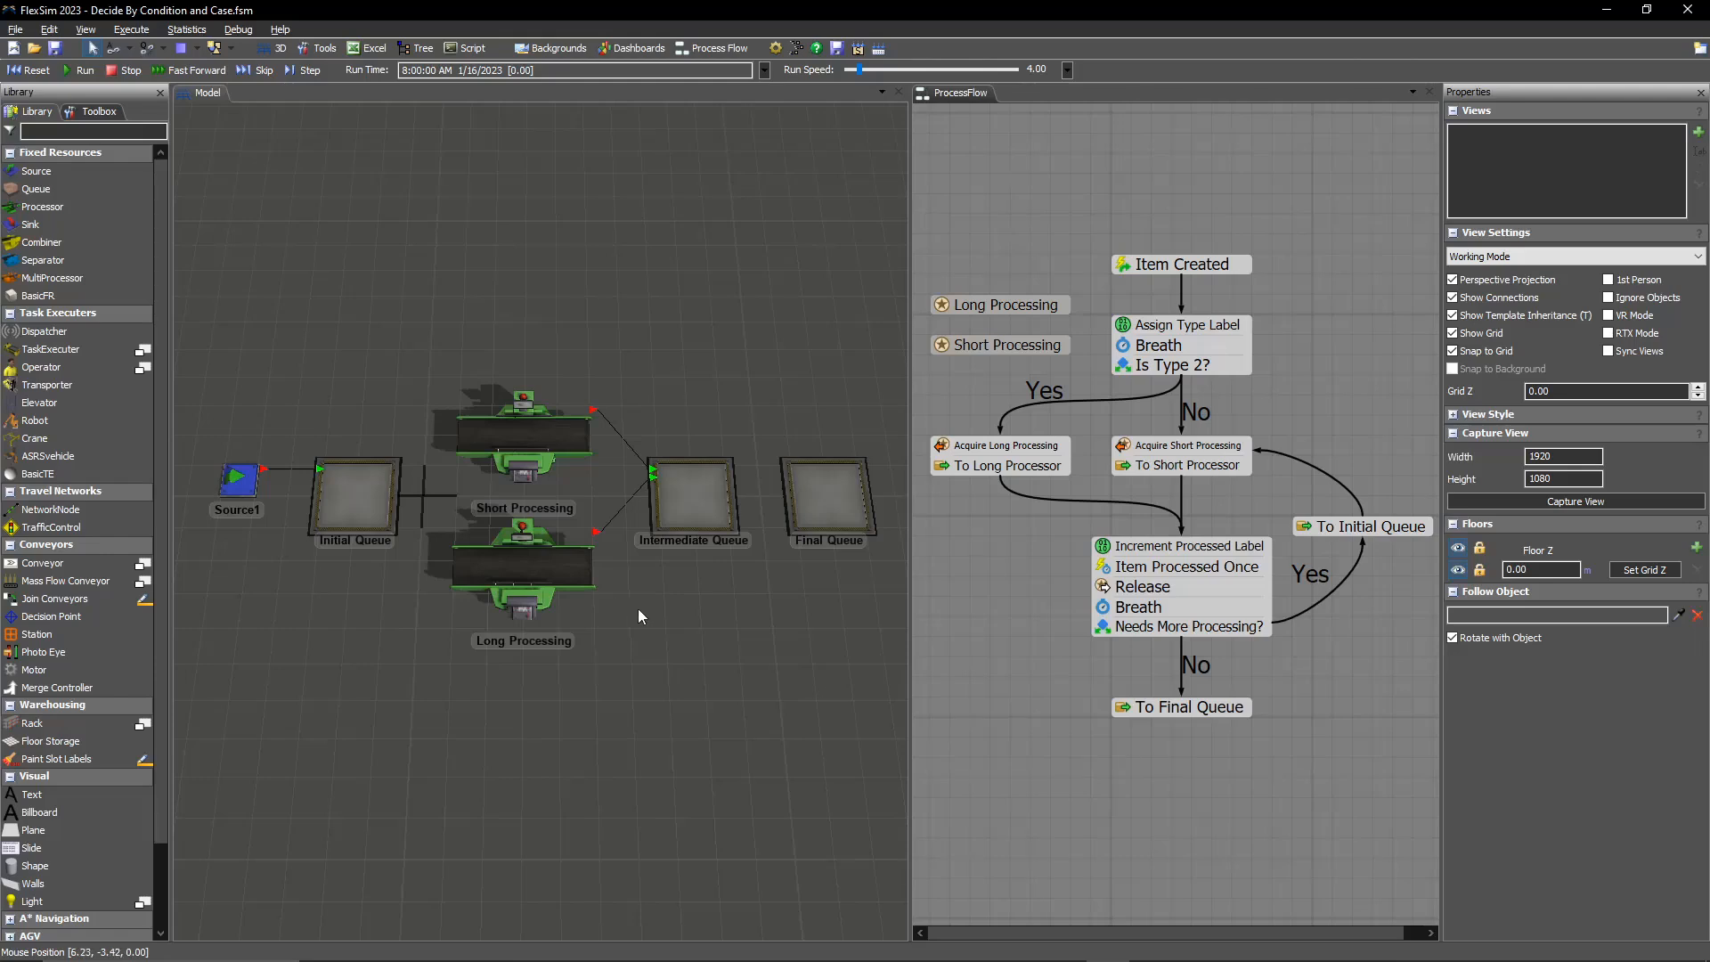
mouse_move(1165, 481)
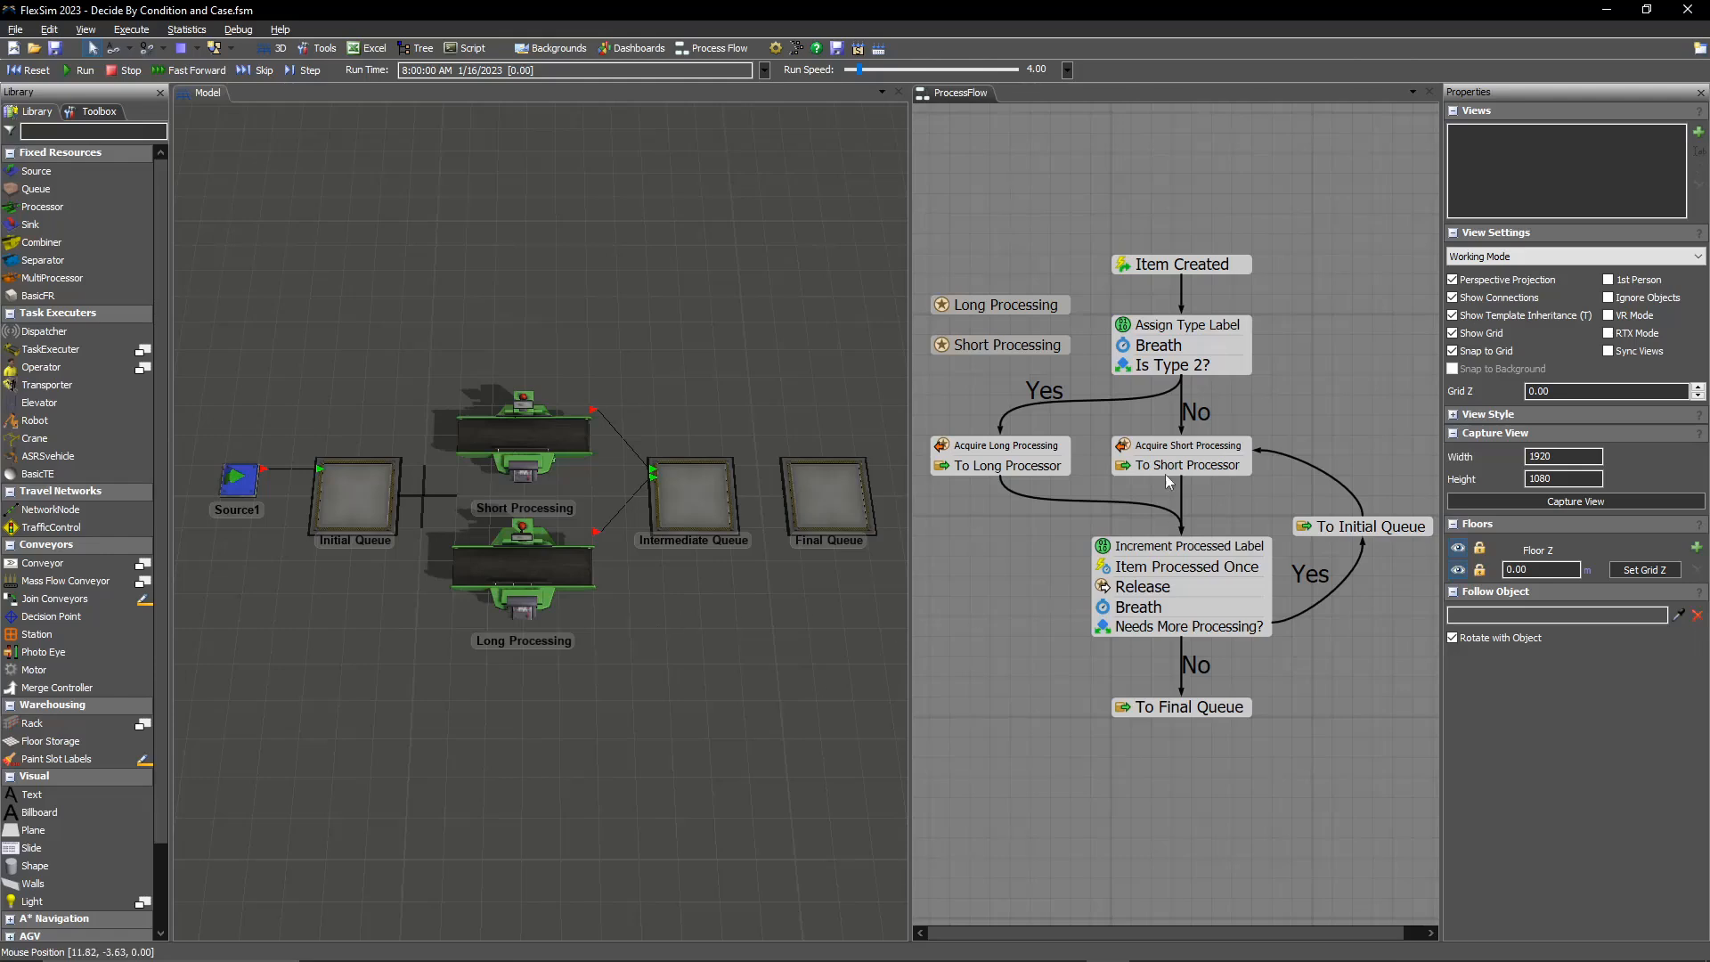
mouse_move(1297, 345)
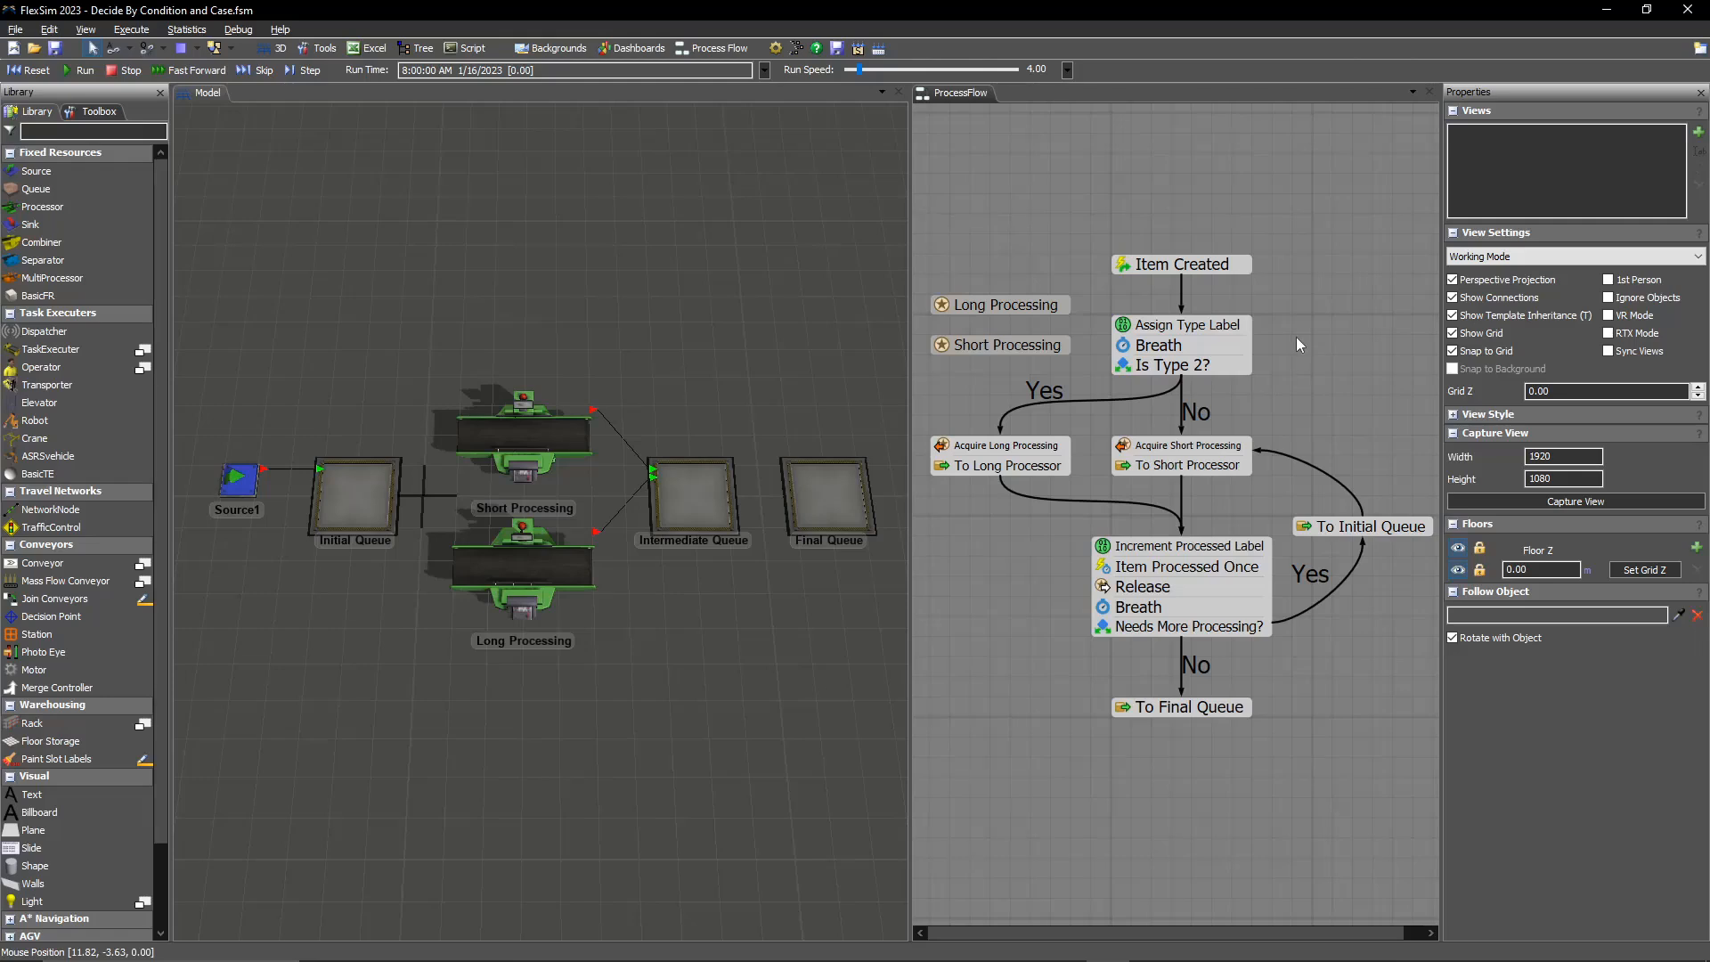
mouse_move(1280, 349)
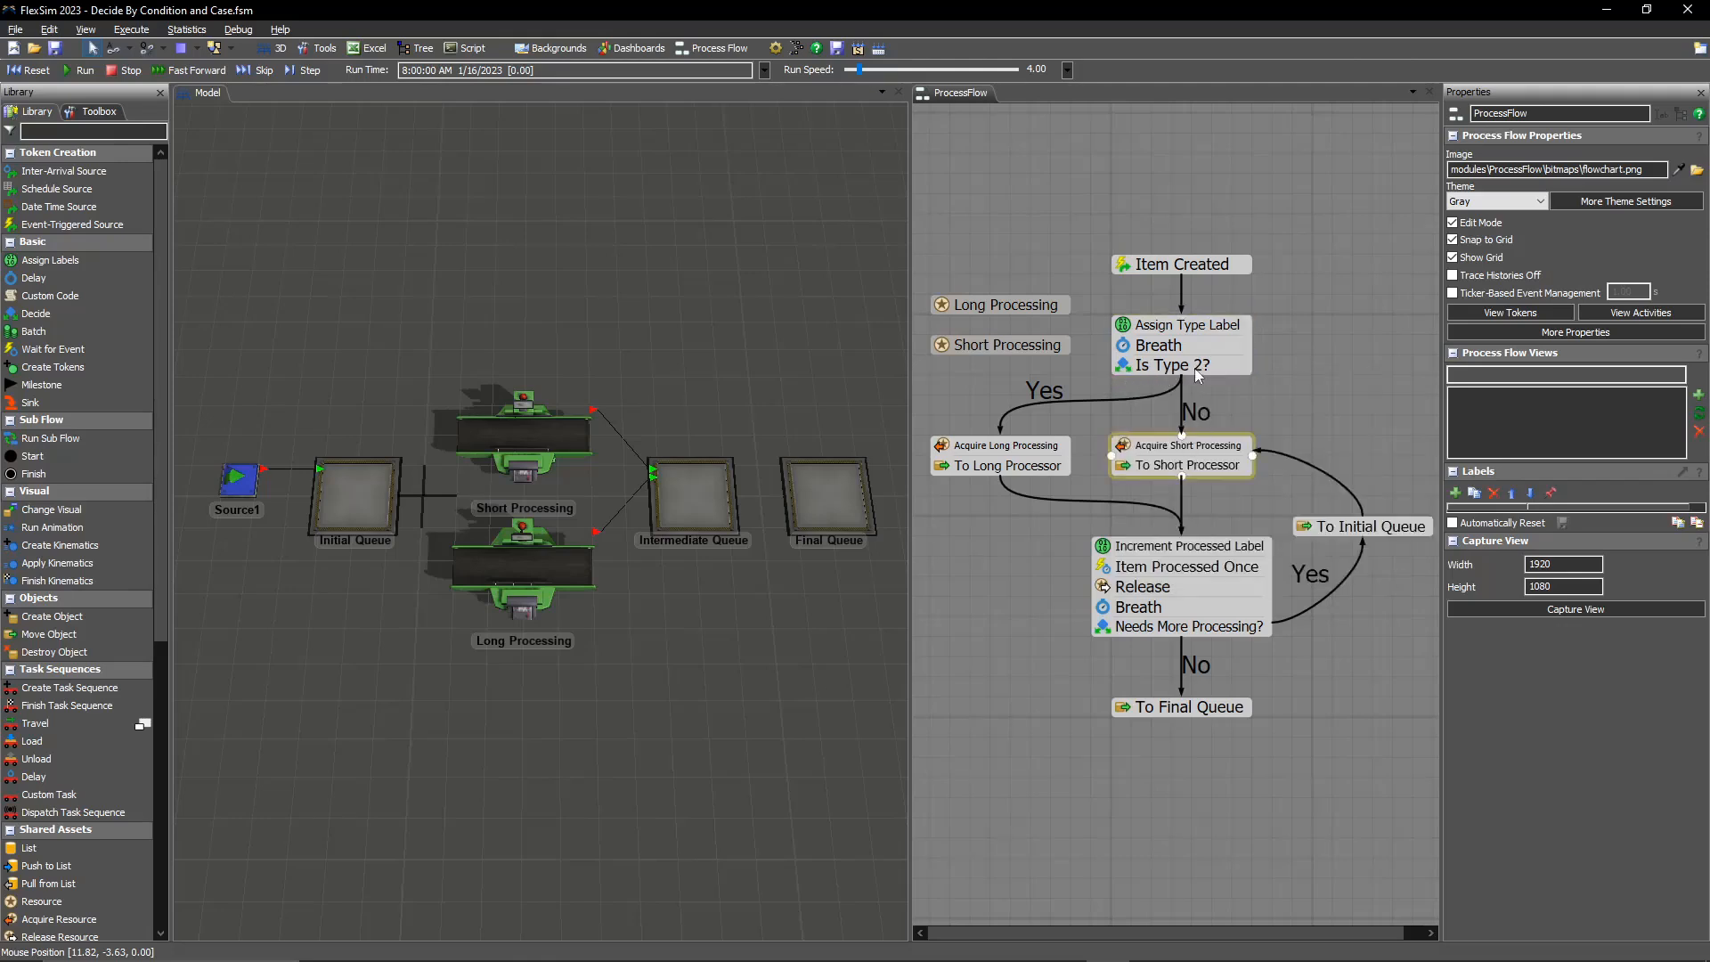
mouse_move(1200, 357)
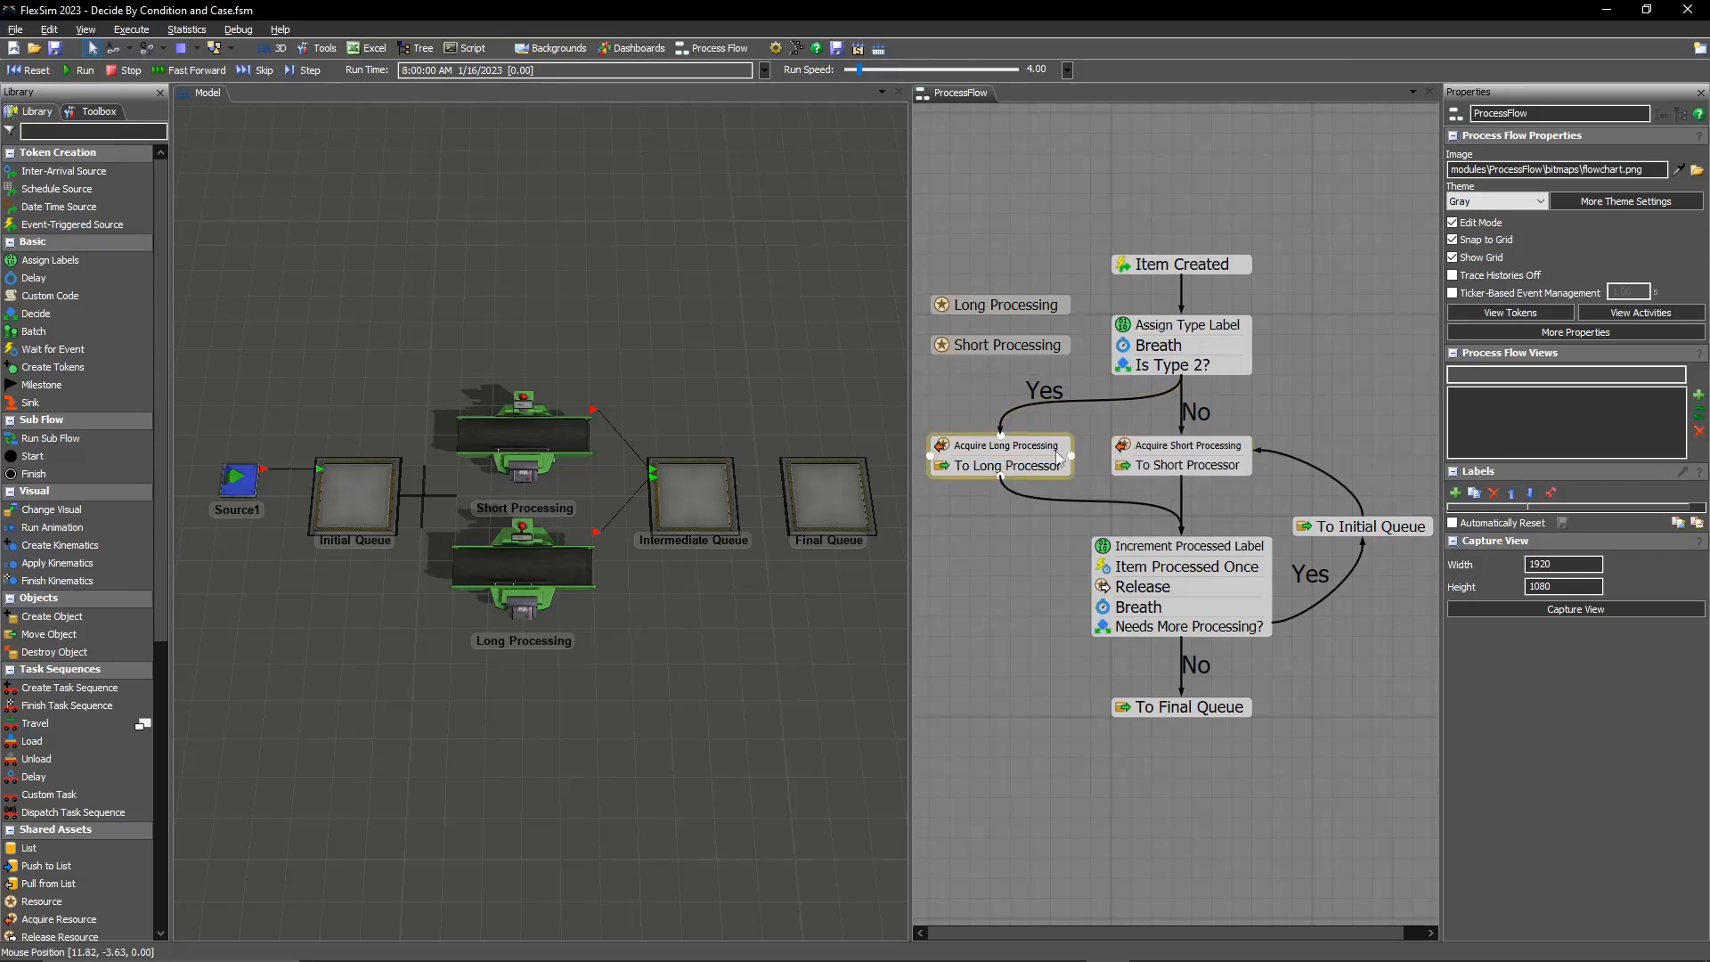
Deselect the Acquire Long Processing activity, leaving the Process Flow active
click(1054, 530)
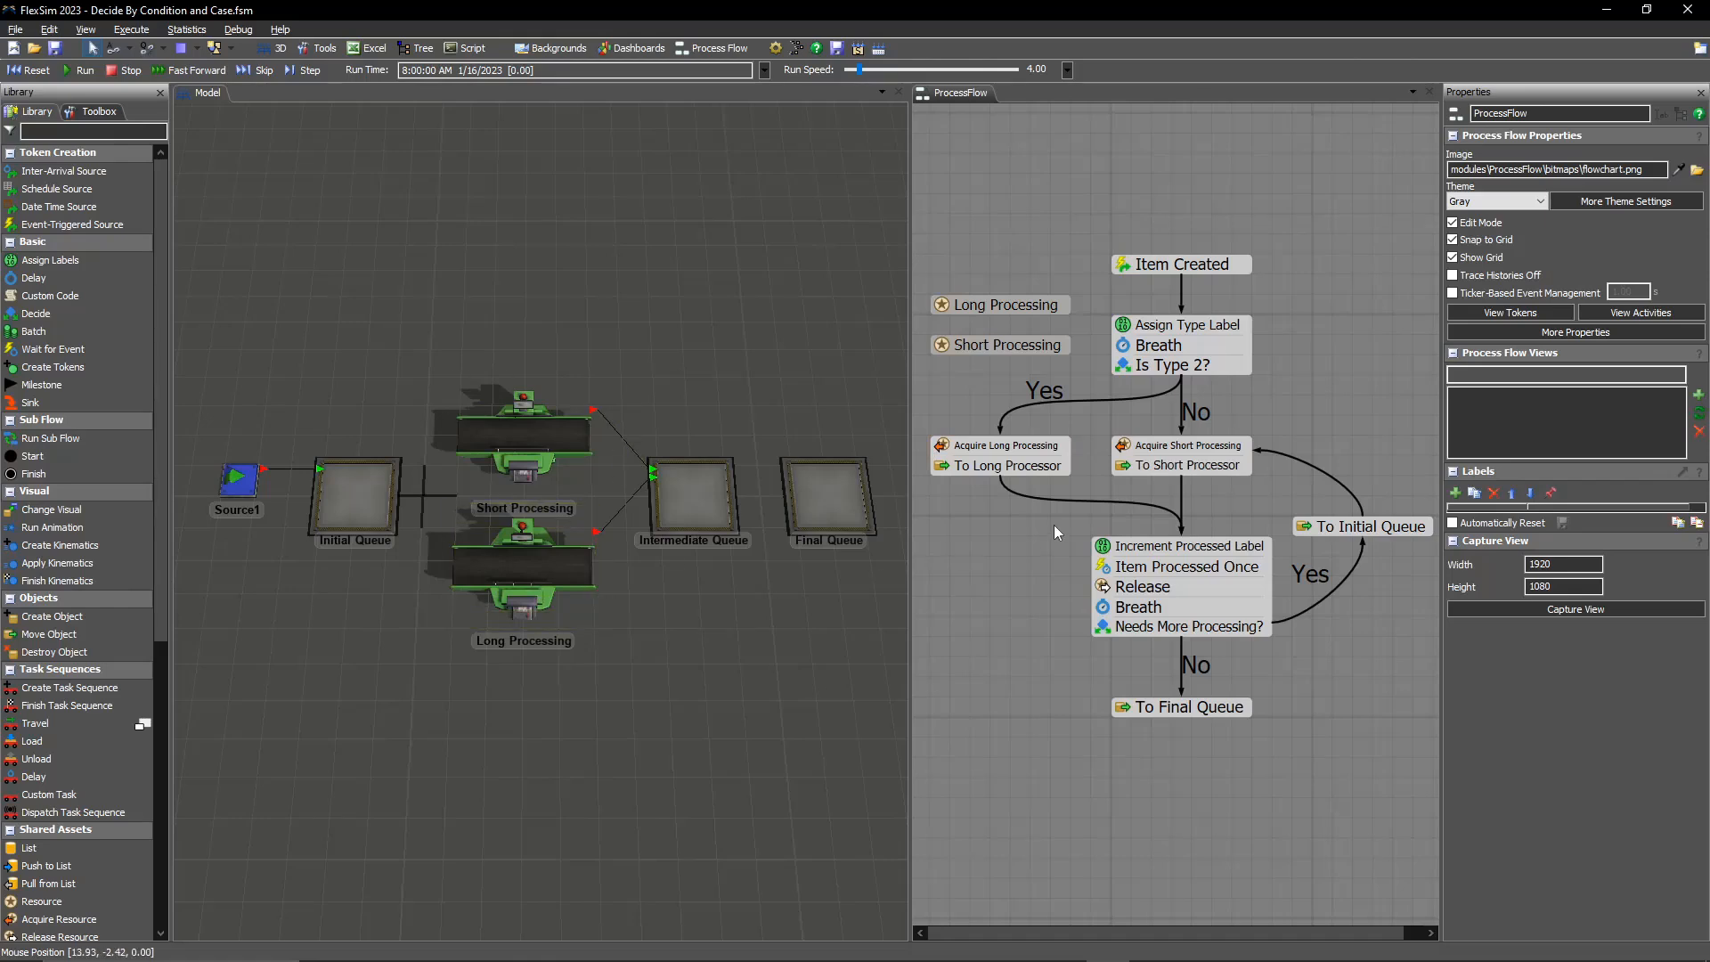
mouse_move(1117, 500)
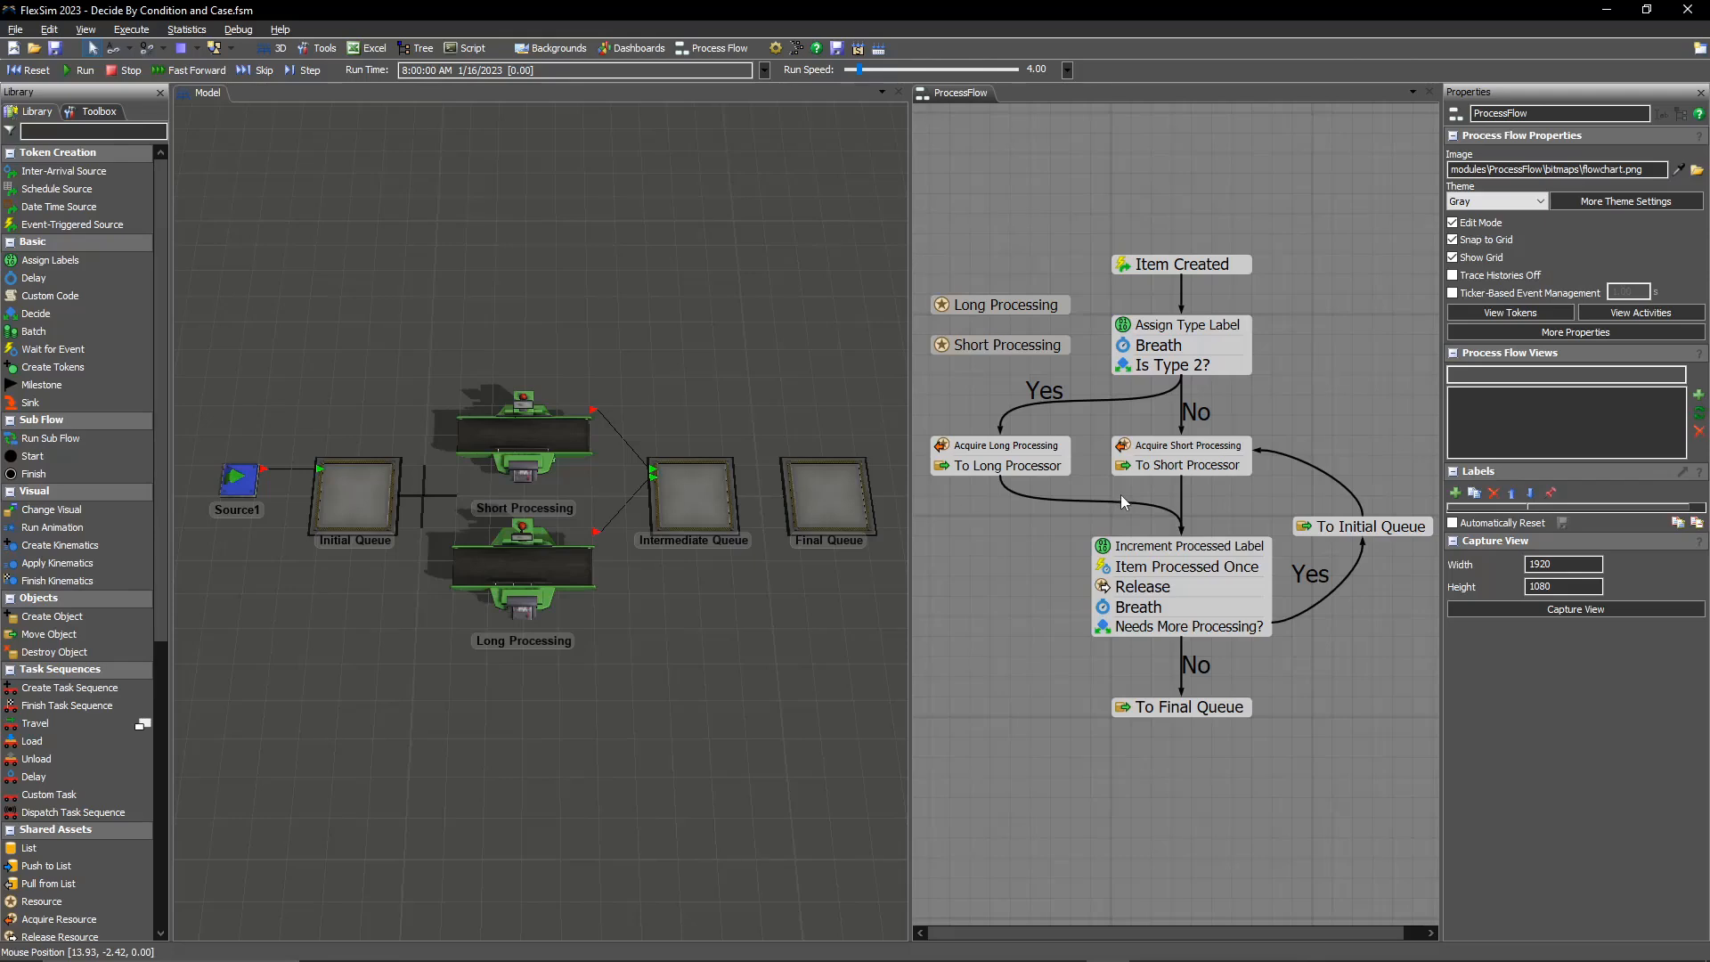
mouse_move(1232, 551)
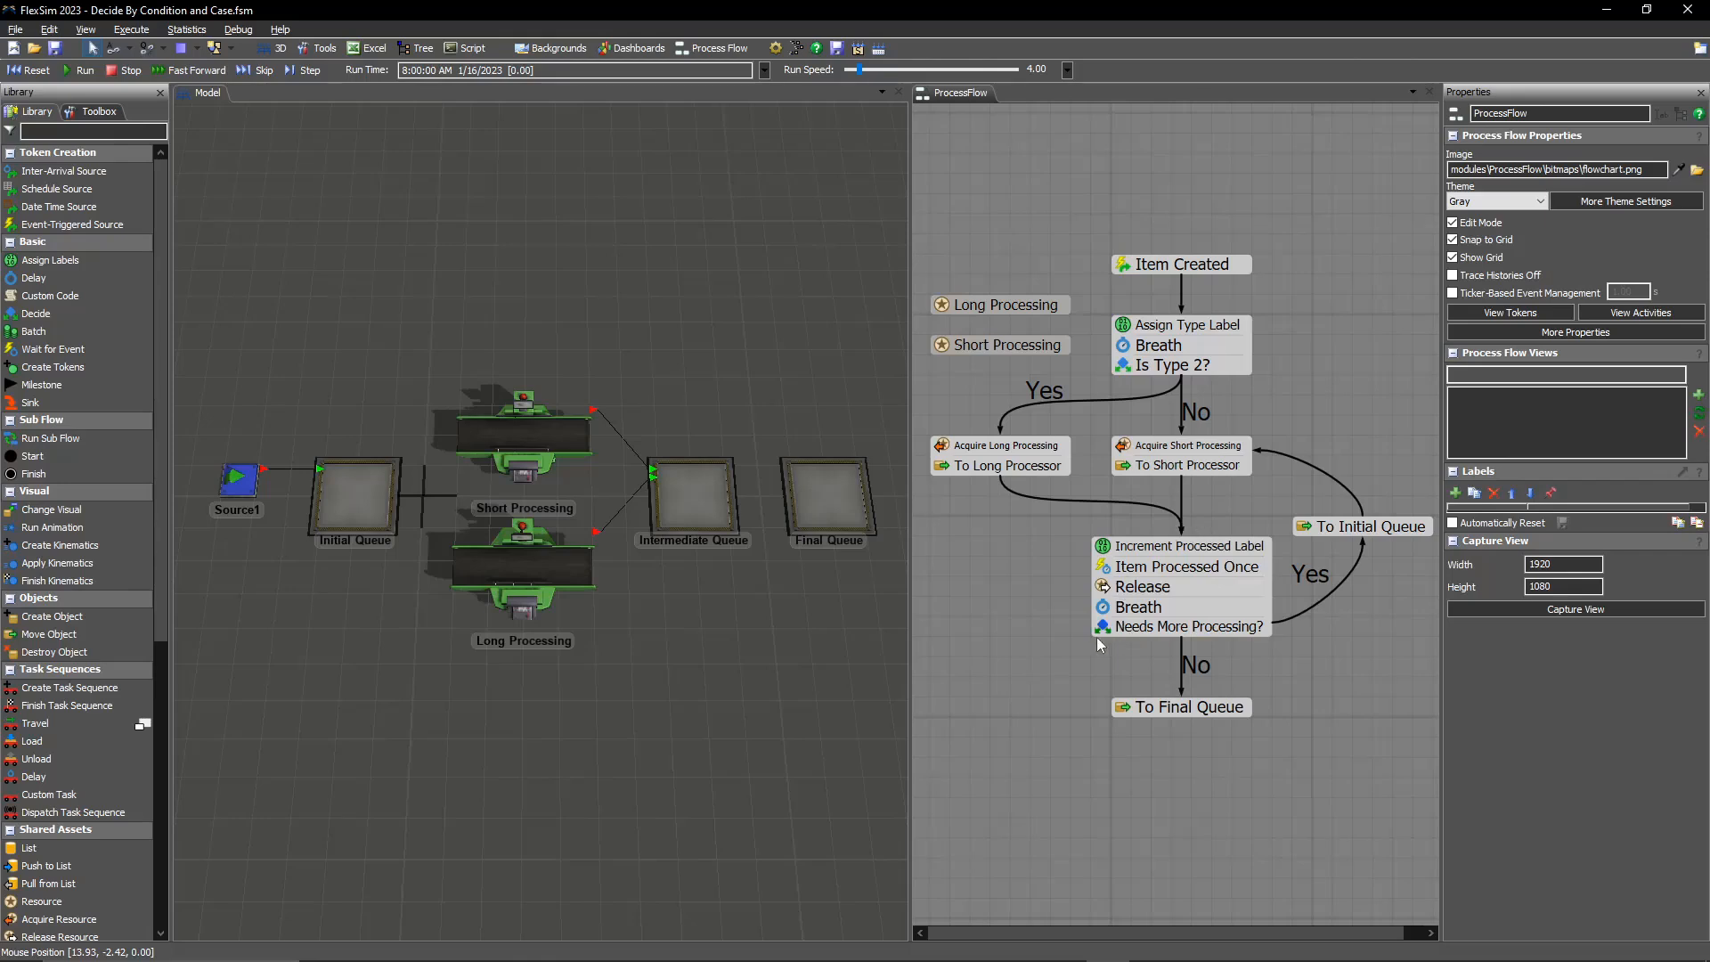
mouse_move(1113, 653)
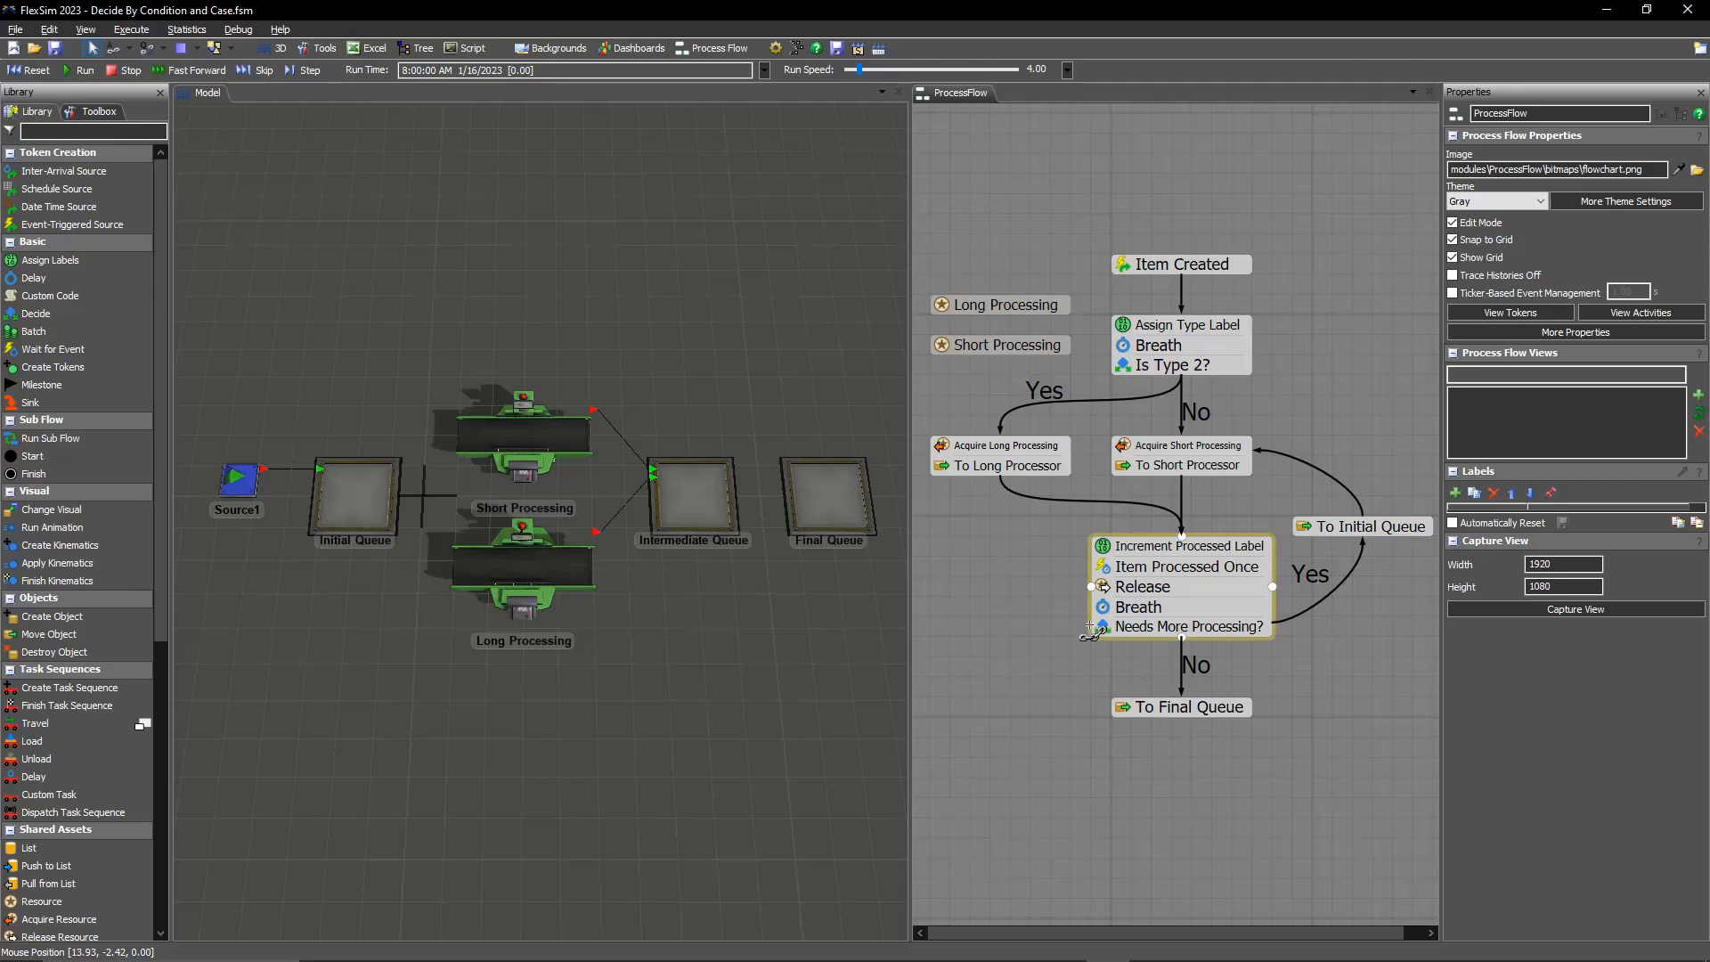
click(1185, 625)
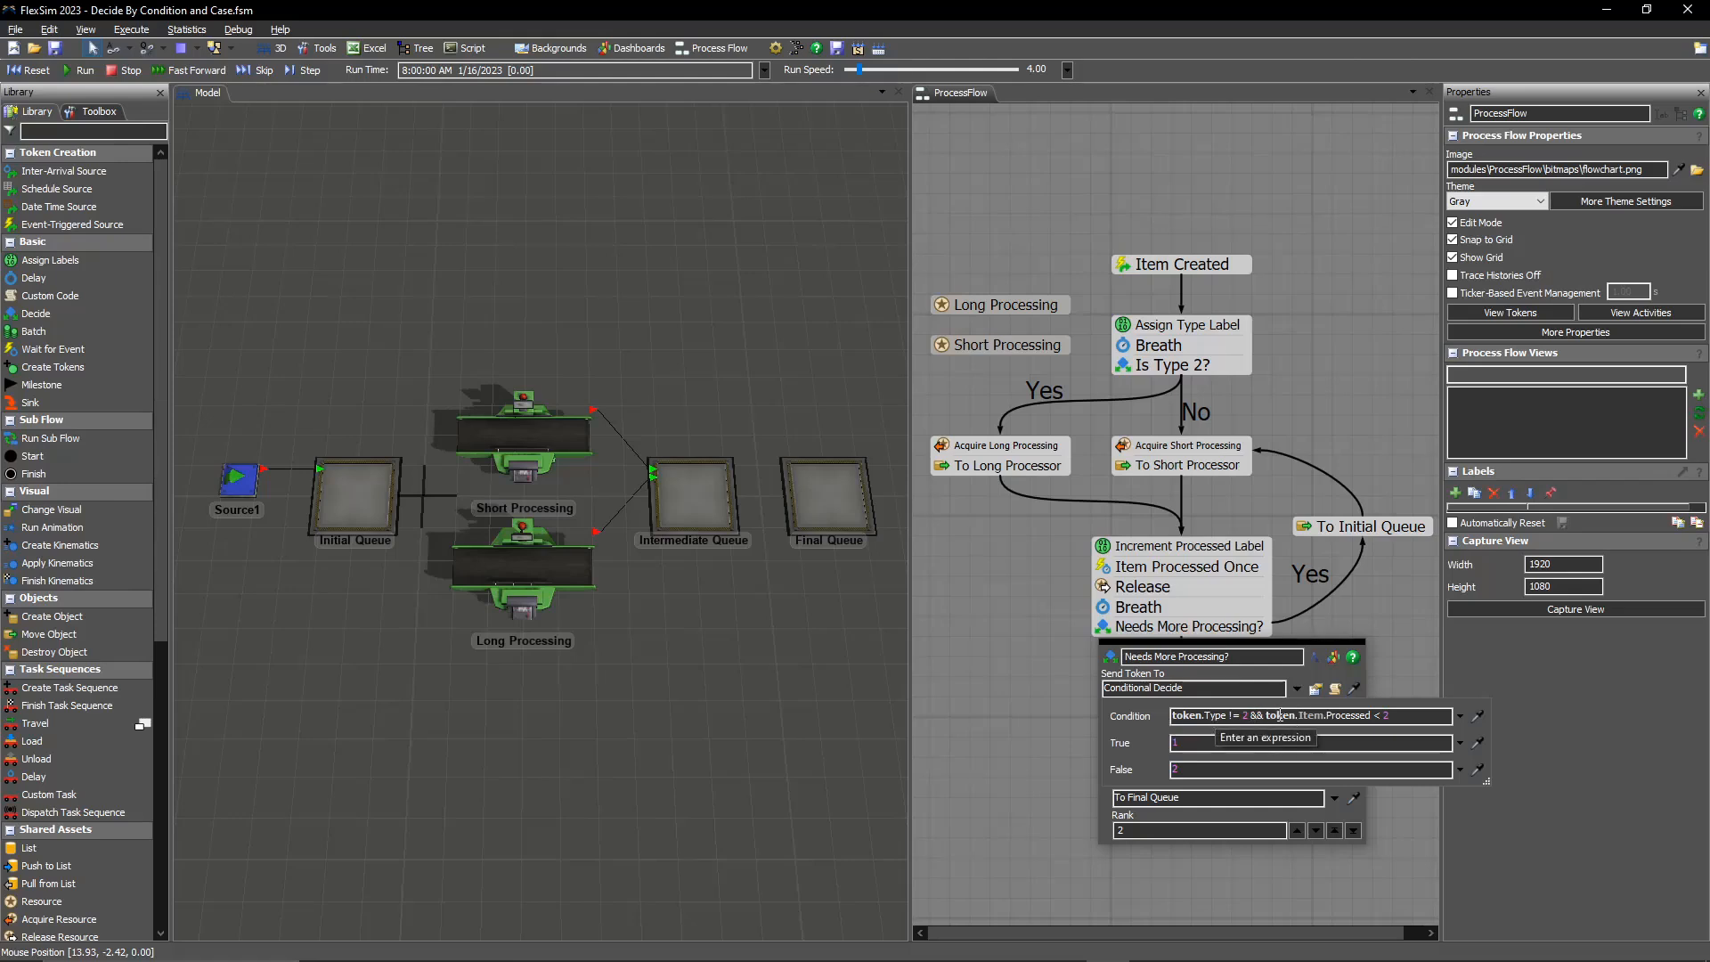
mouse_move(1413, 564)
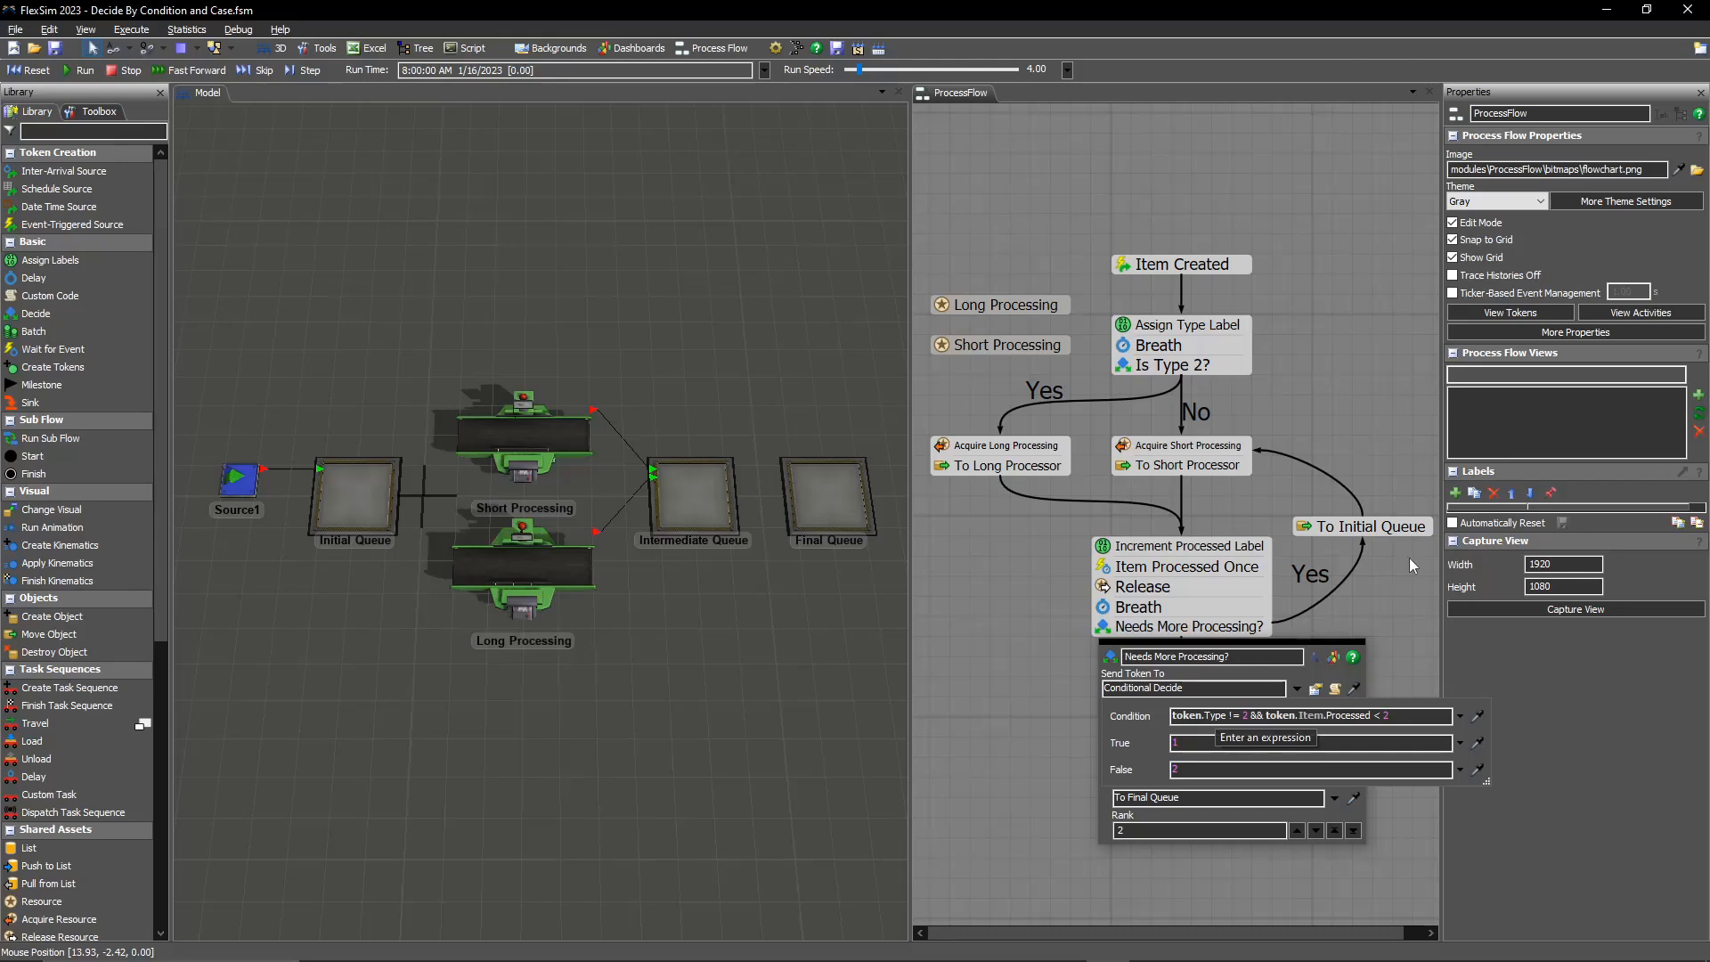
click(691, 501)
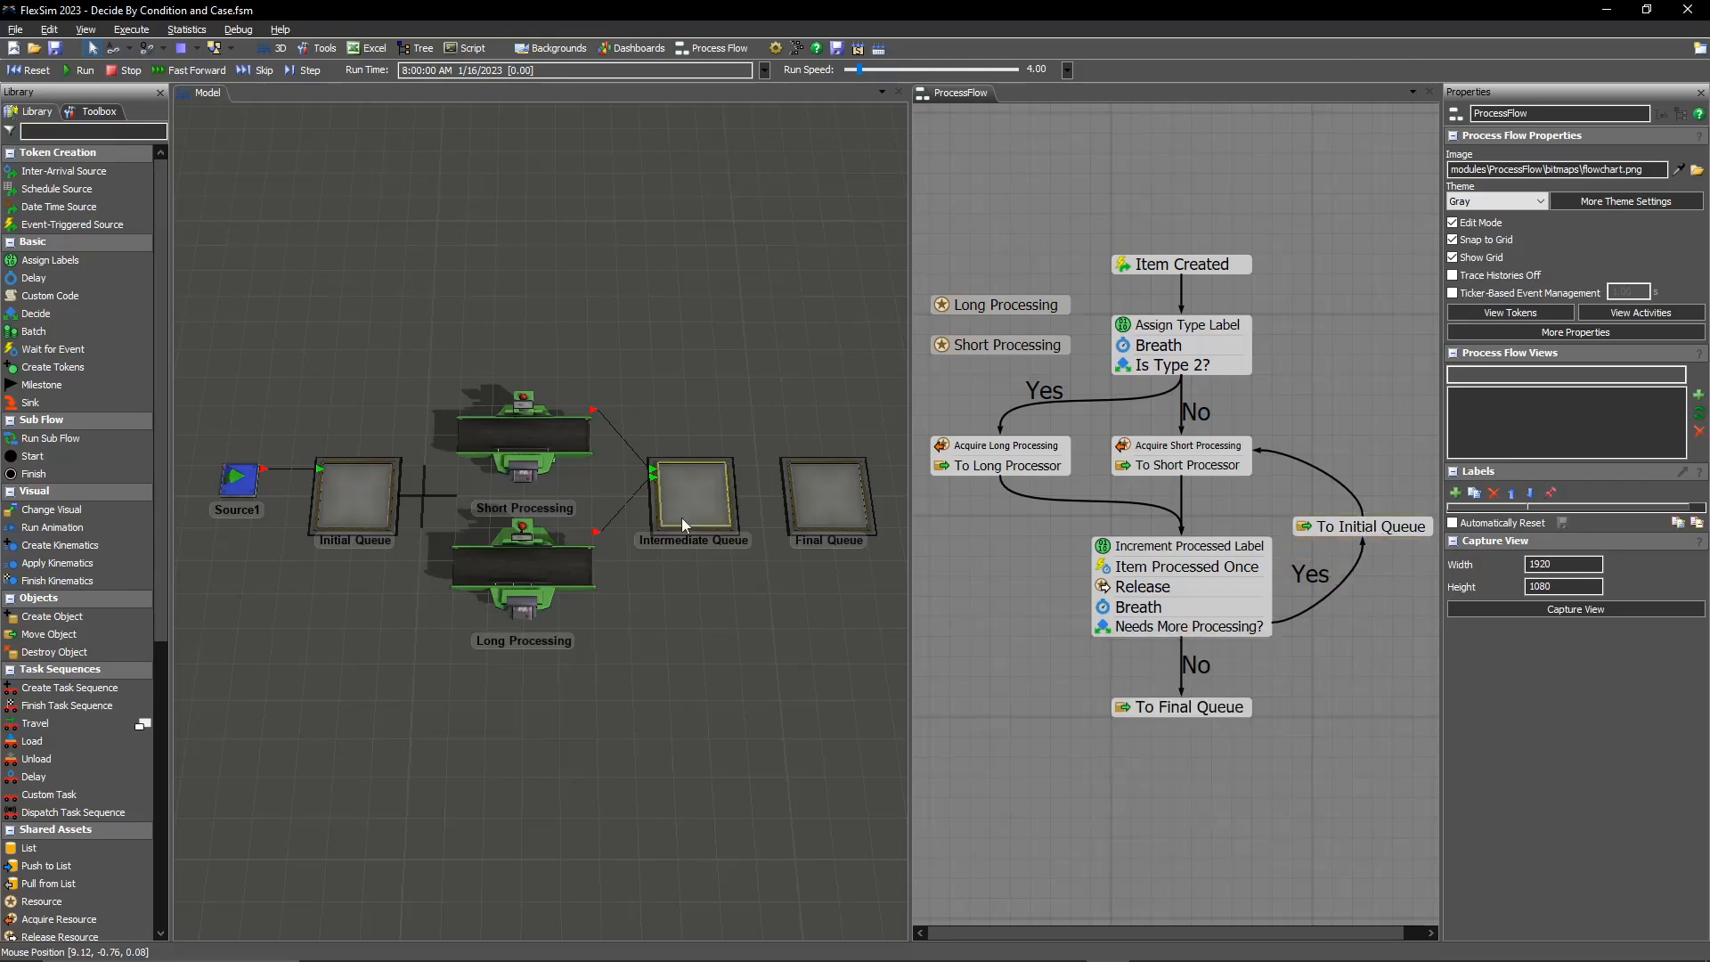
Start the model run so items and tokens move through queues, processors and Process Flow
click(978, 586)
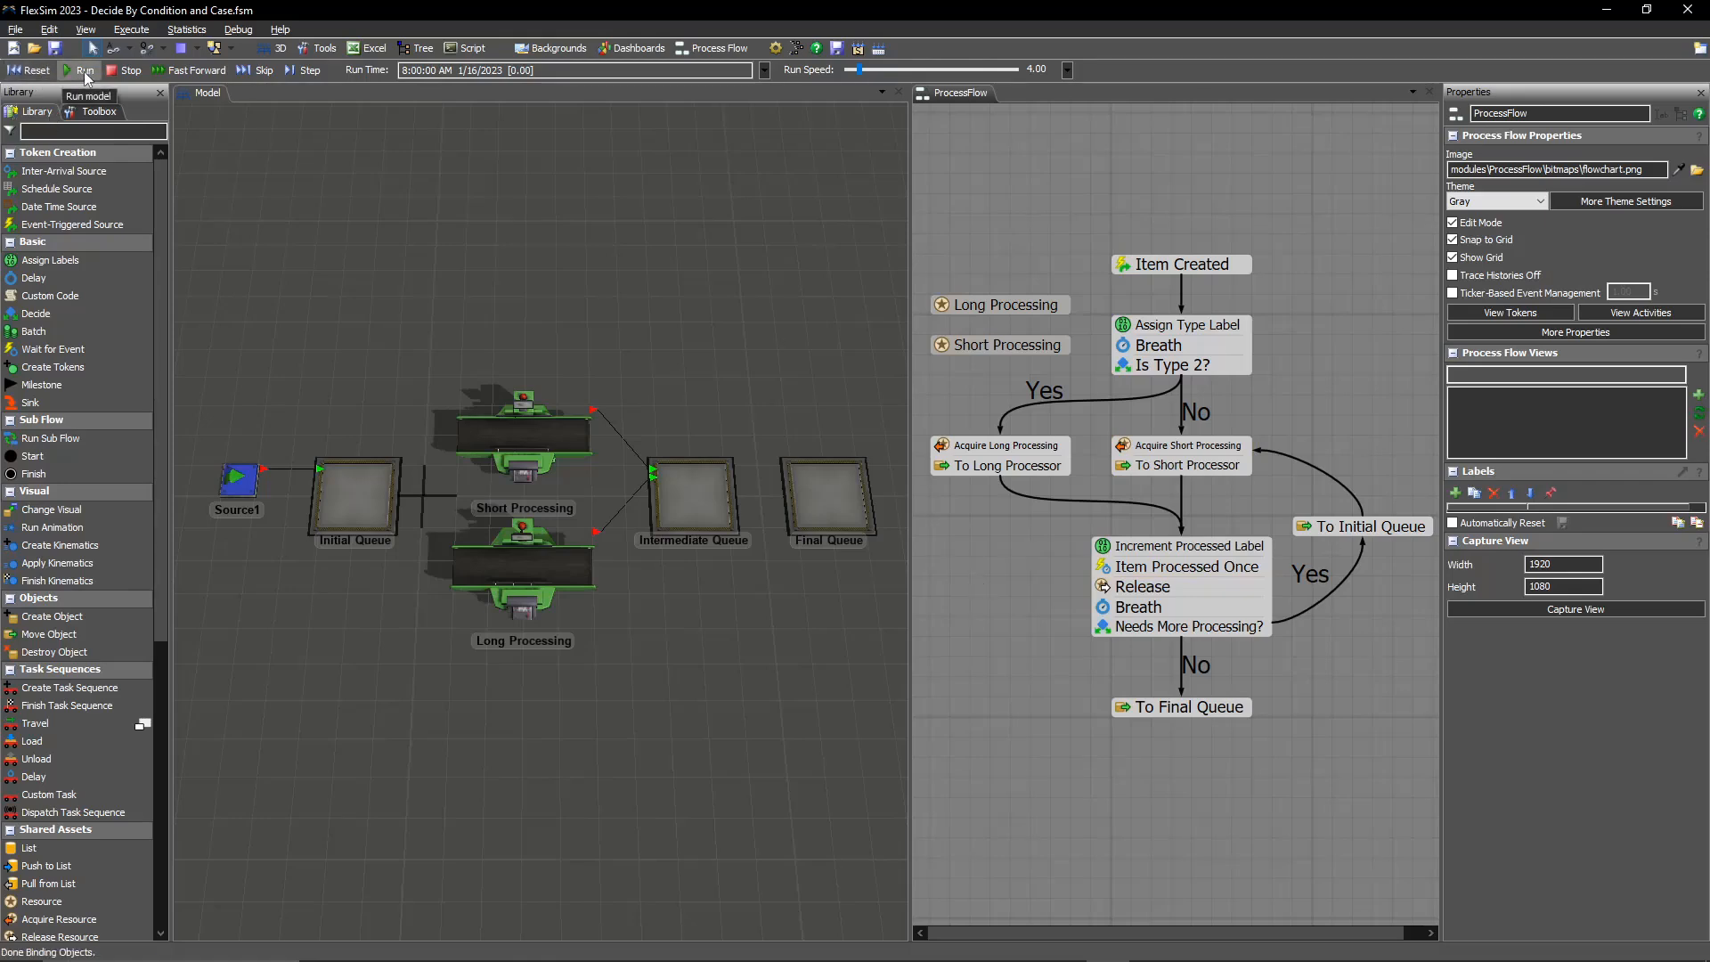
click(84, 69)
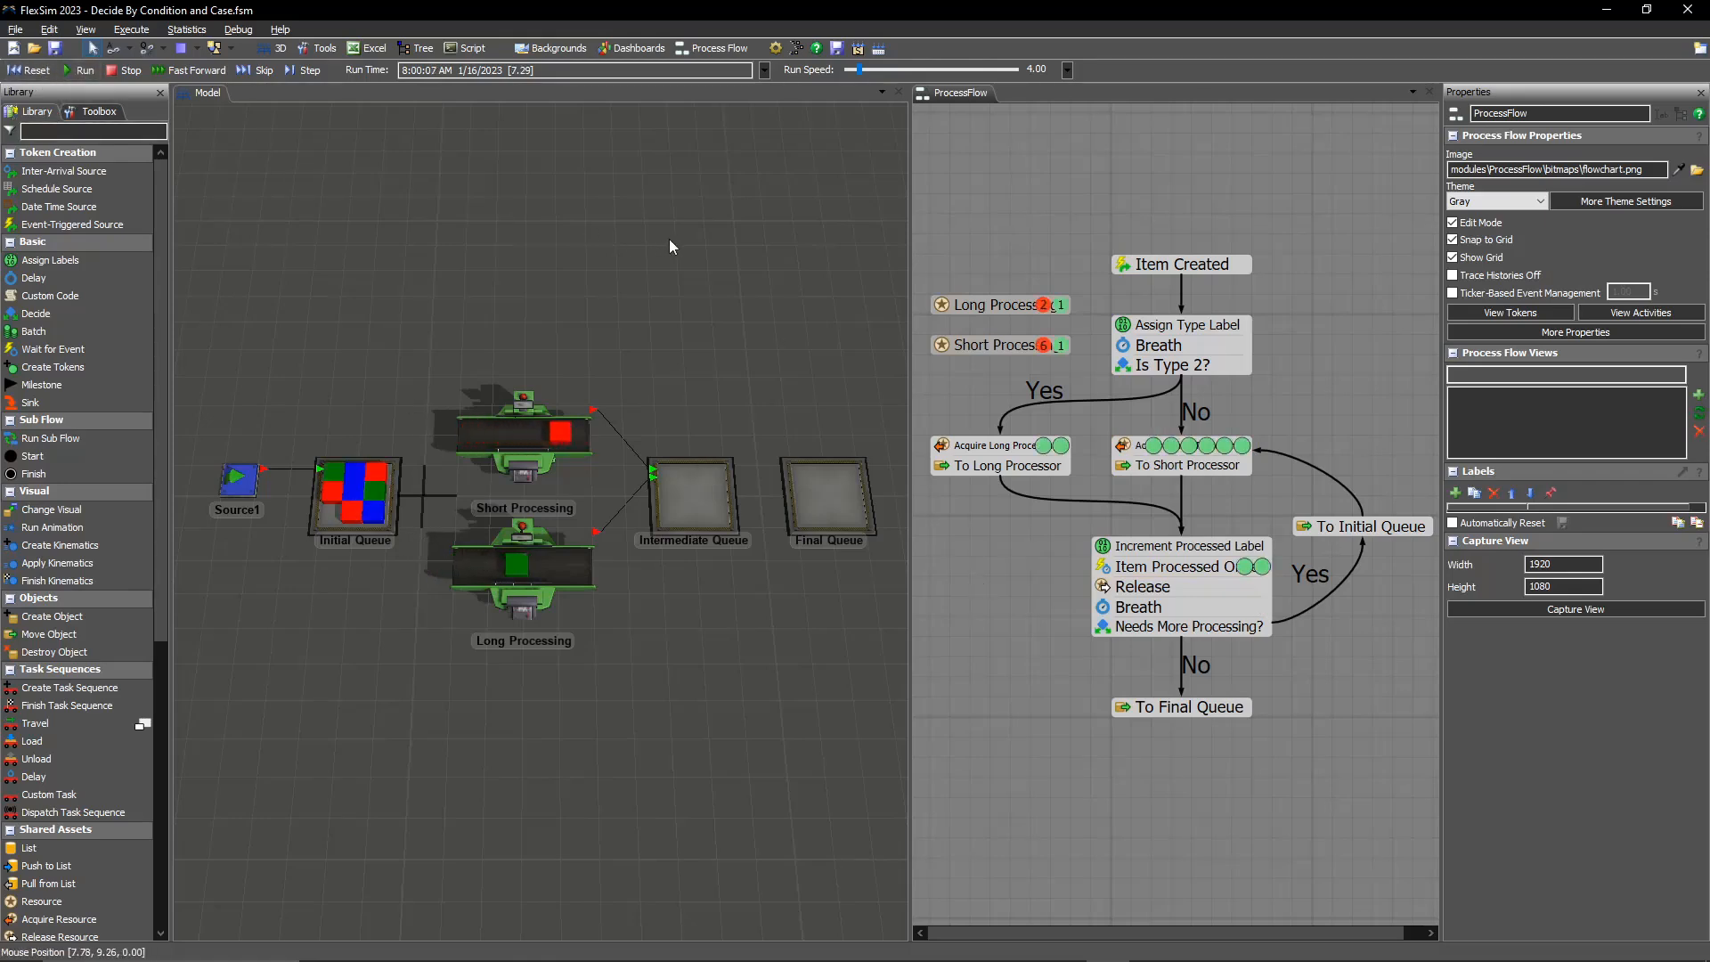